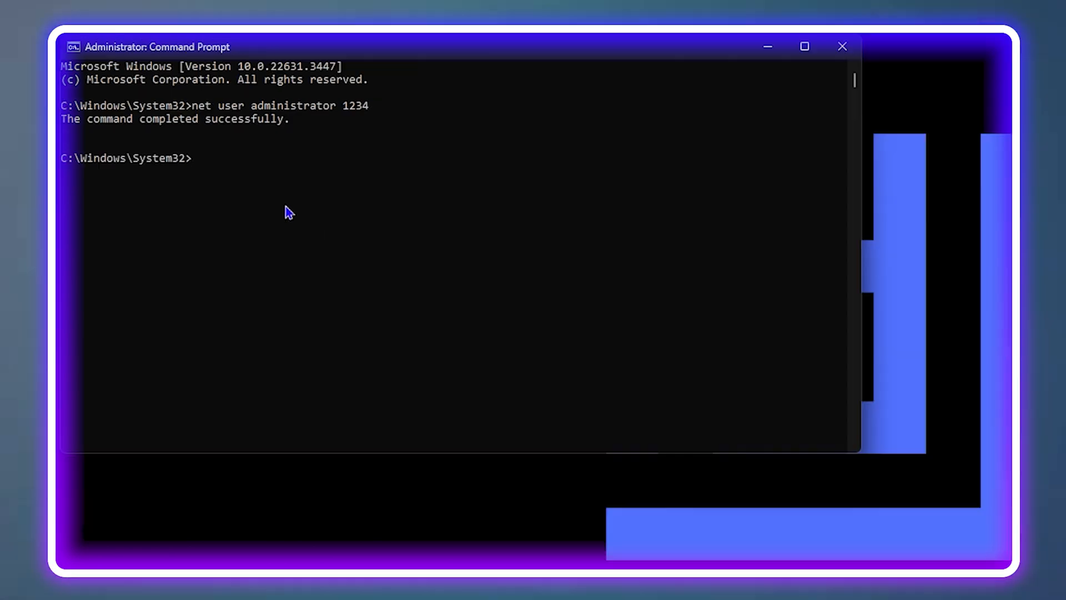
- Dismiss the intro preview so the Windows Start menu shows
click(323, 585)
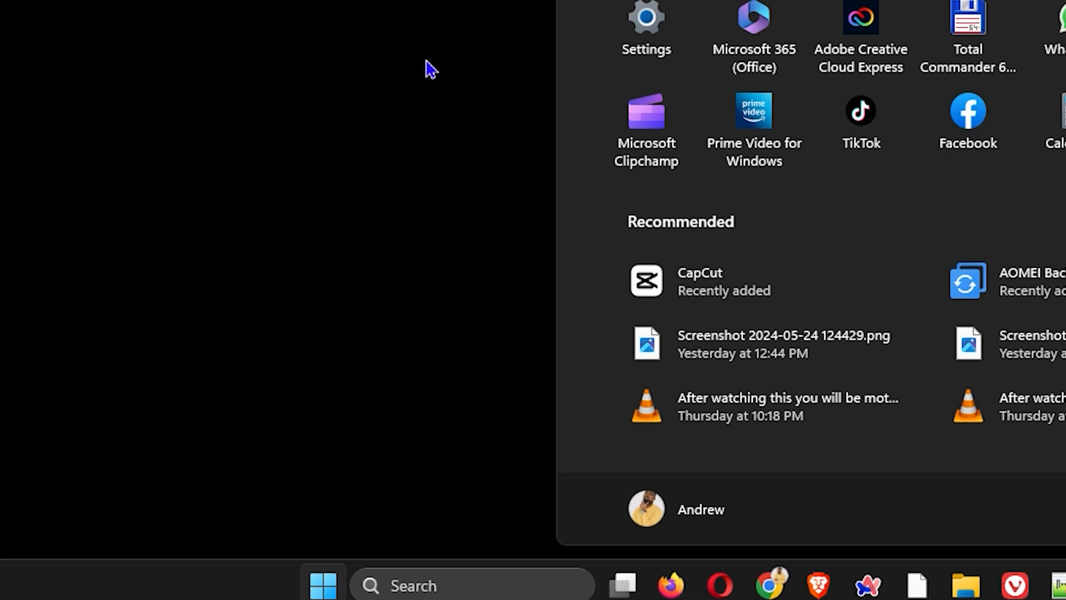
- Launch Local Users and Groups by searching lusrmgr.msc from Start
click(322, 585)
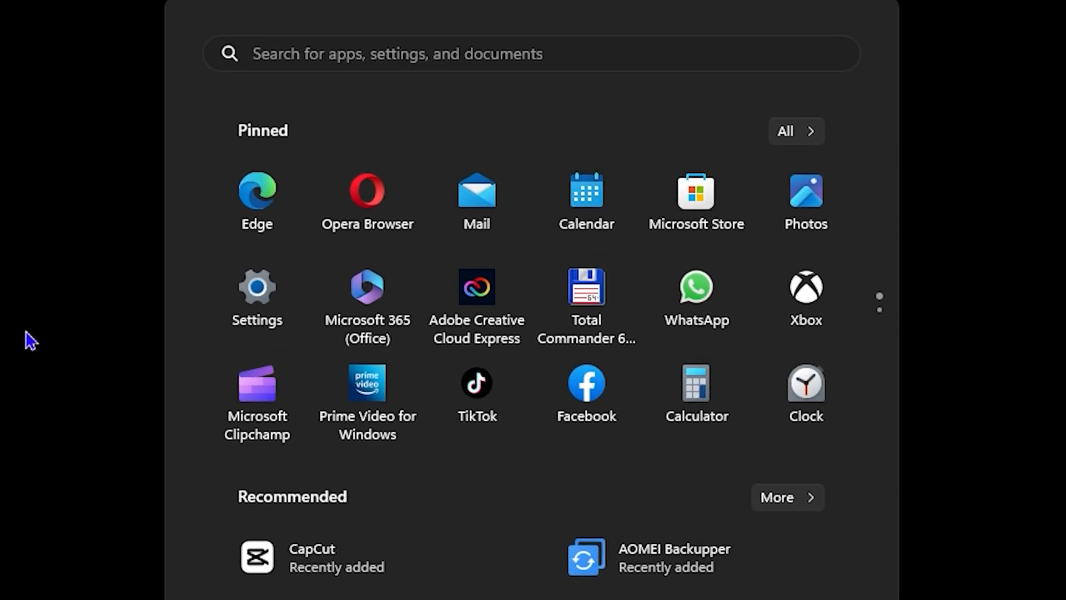
text(lusrmgr.msc)
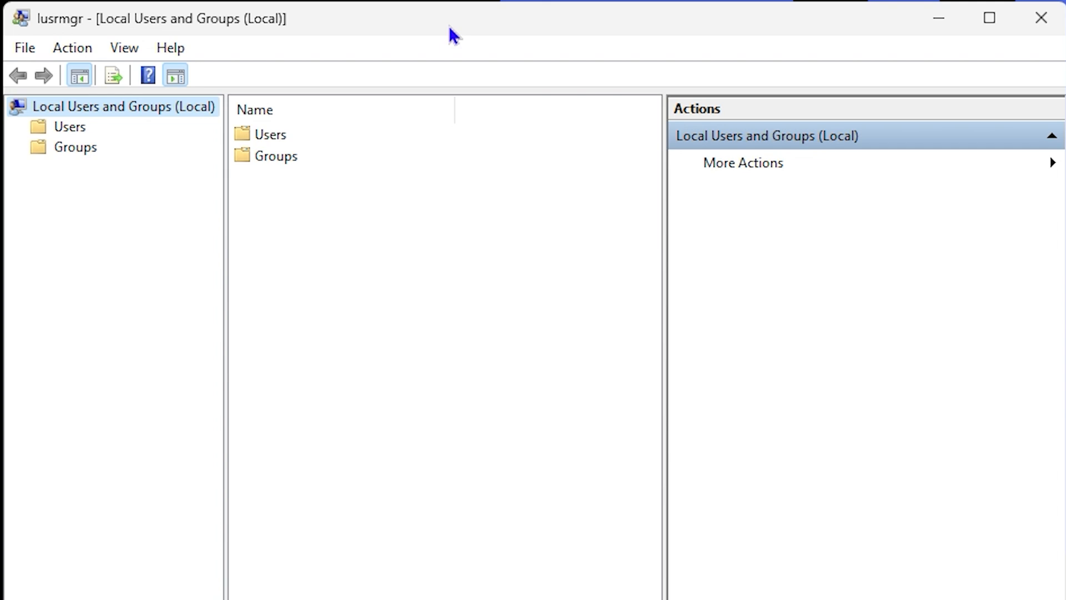
mouse_move(243, 158)
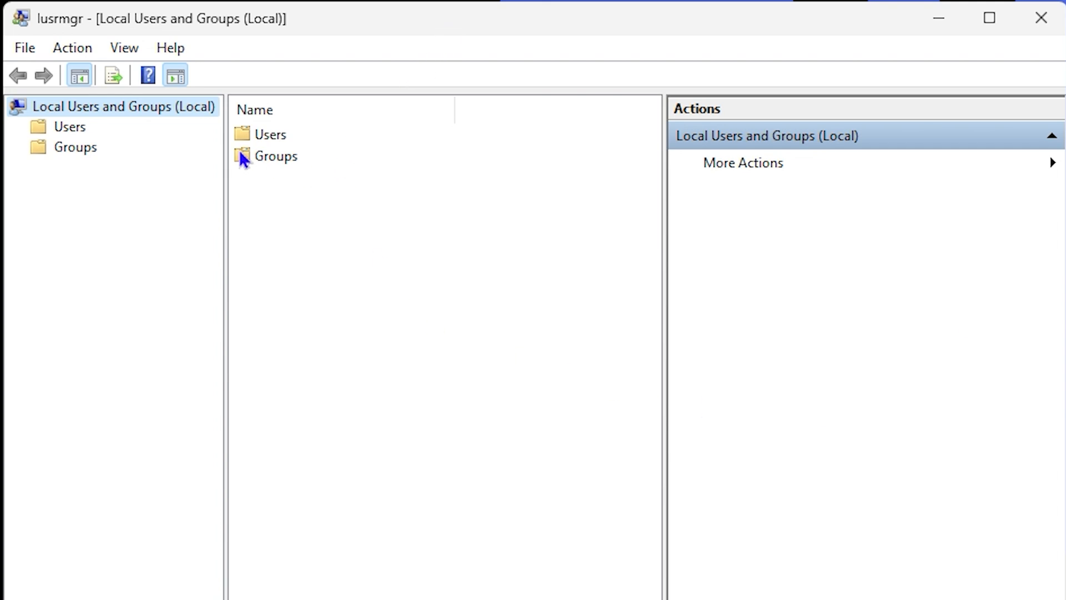
- Open the Users folder and select the Administrator account
click(270, 134)
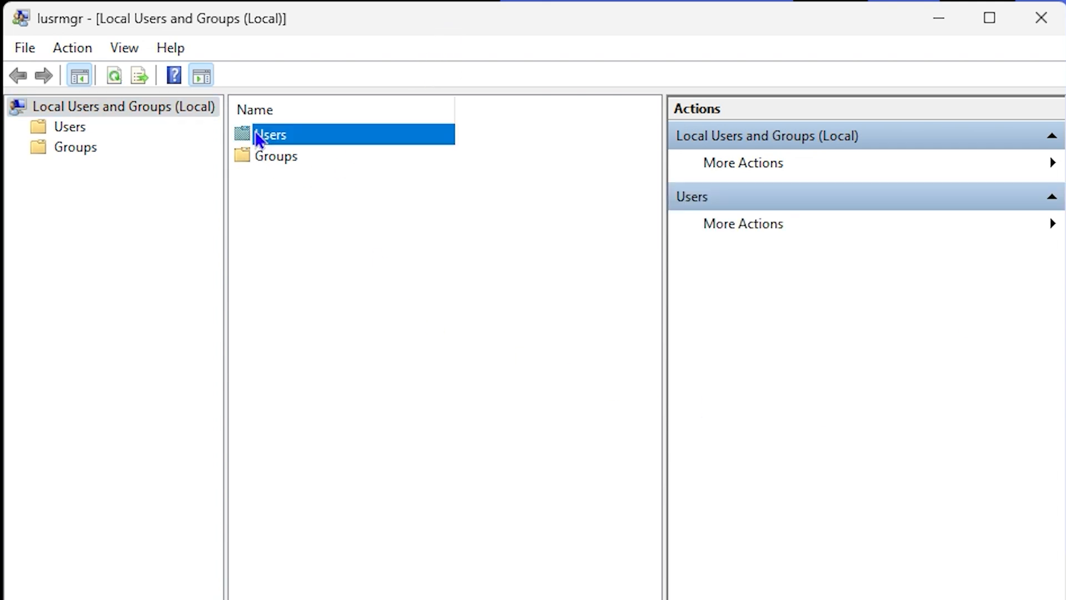
double_click(269, 134)
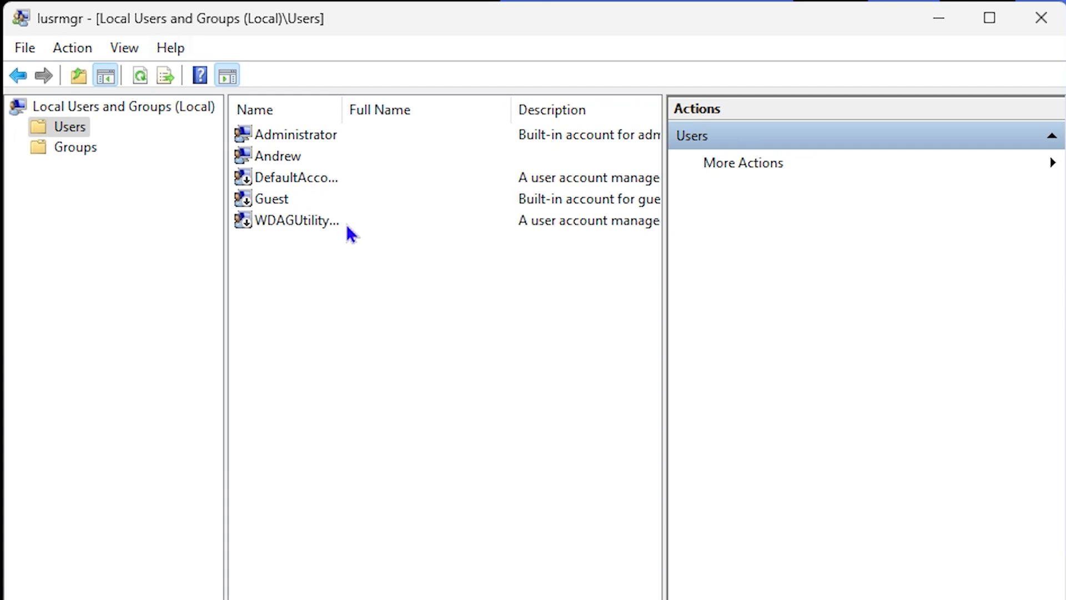
mouse_move(320, 156)
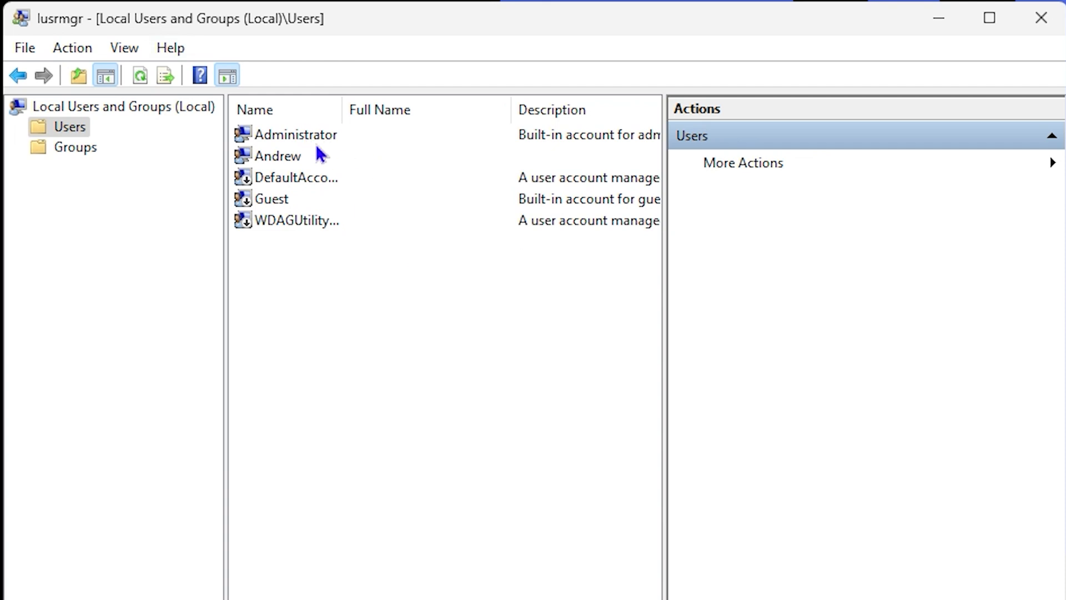
click(295, 134)
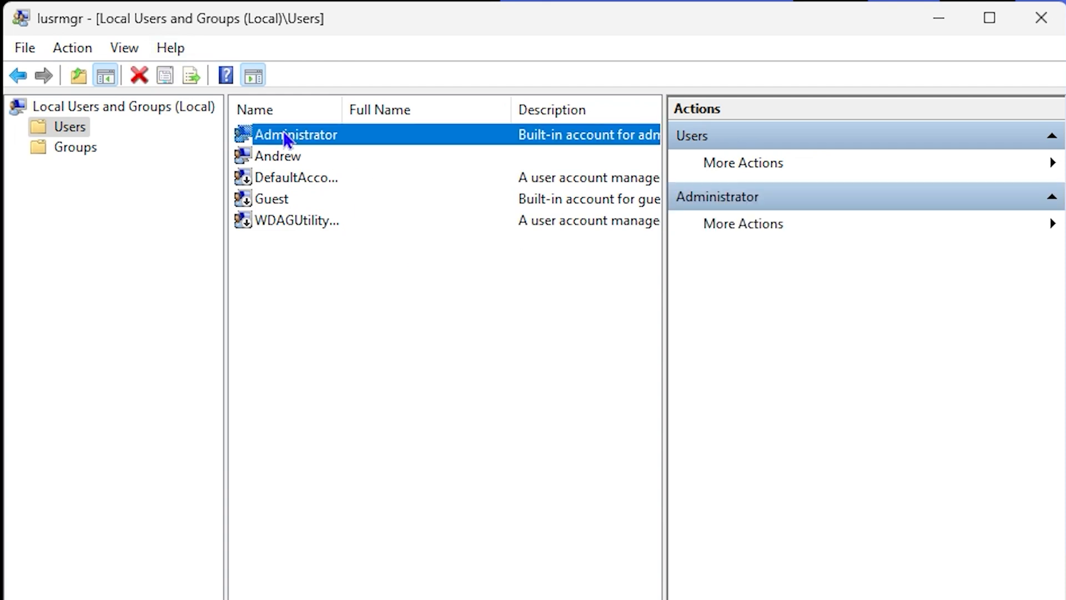
- Start Set Password for Administrator and proceed past the reset warning
right_click(295, 134)
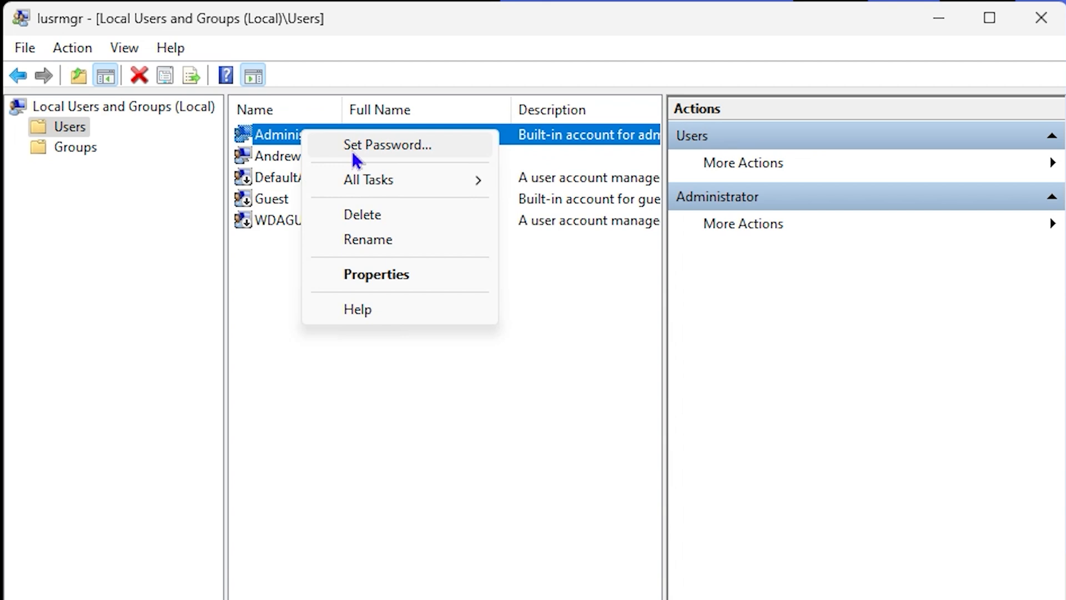
click(387, 145)
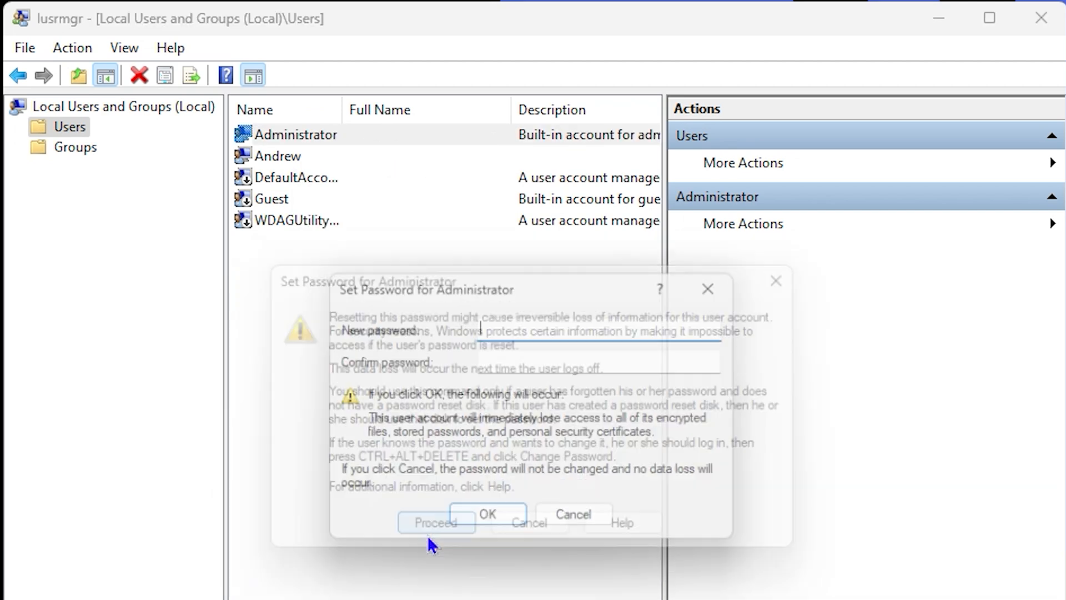
click(435, 522)
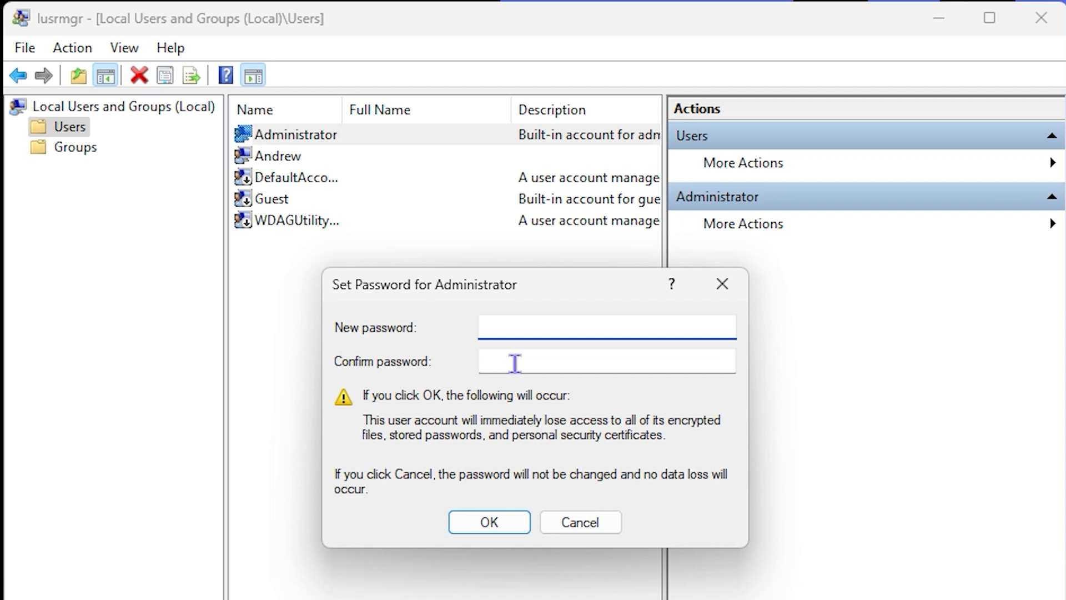
- Enter and confirm the new Administrator password and apply it with OK
click(606, 326)
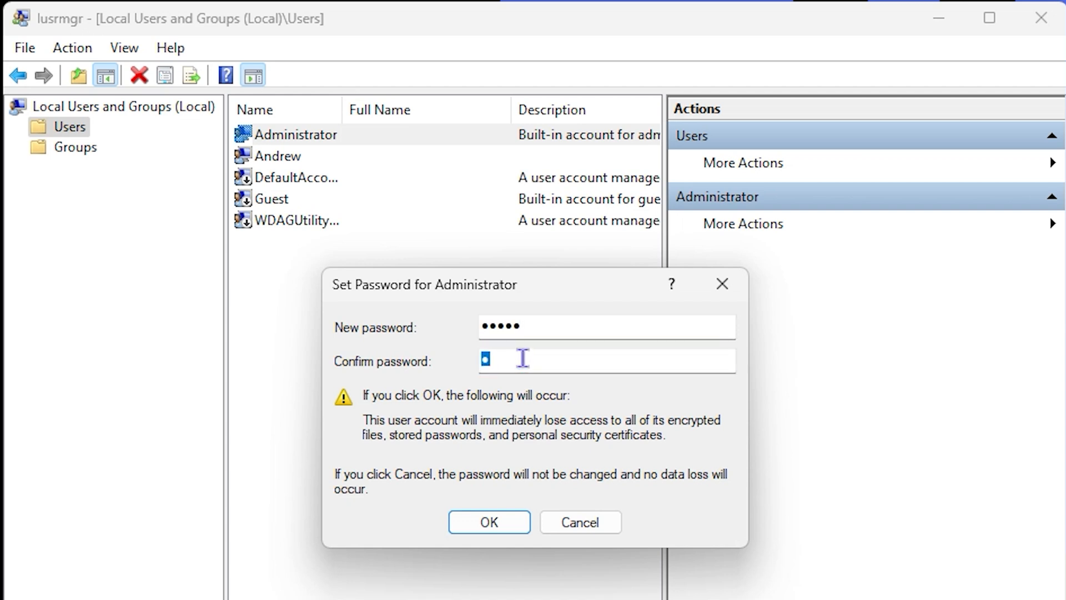
text(•••••)
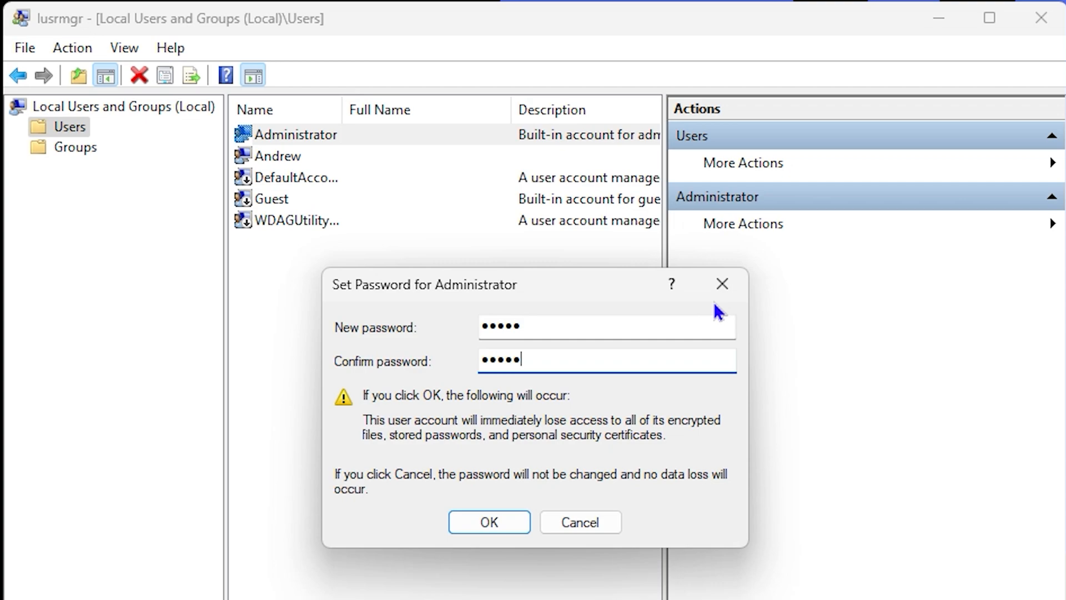
click(359, 575)
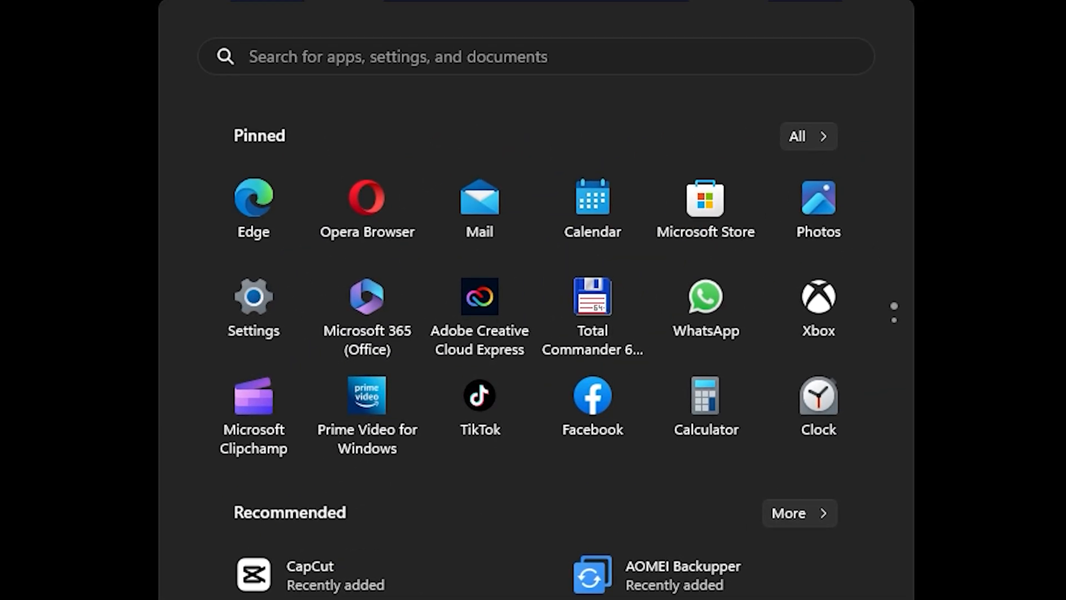
- Search cmd and launch Command Prompt with administrator rights
text(cmd)
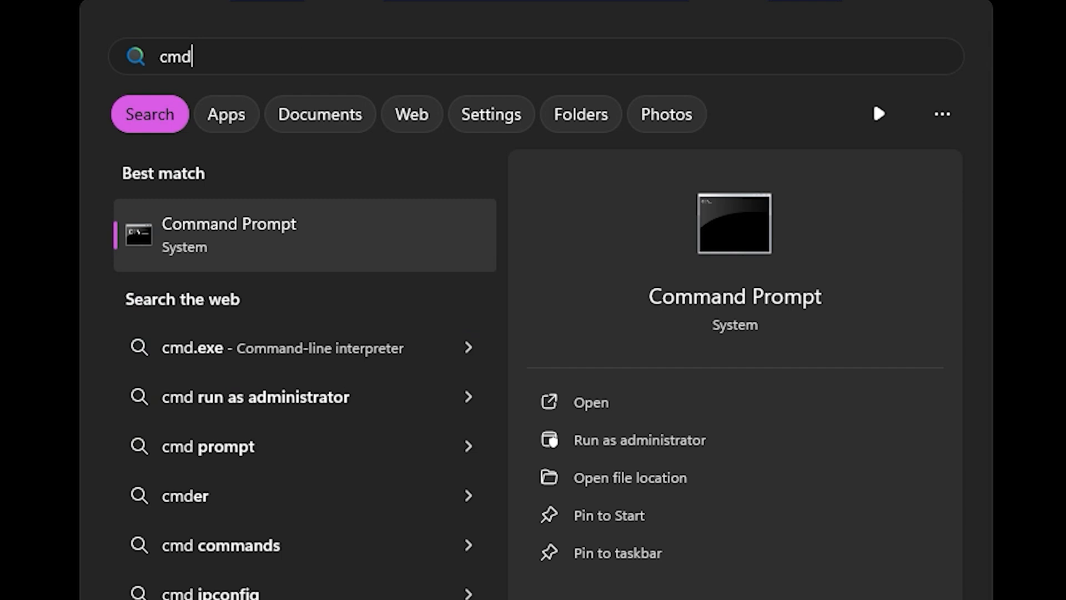
mouse_move(272, 247)
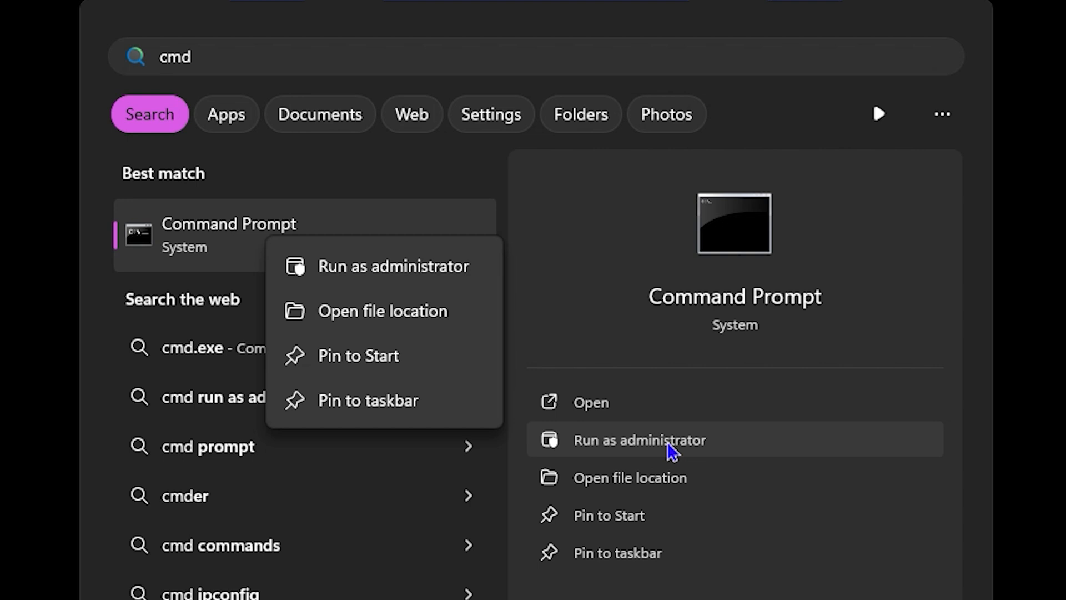
click(639, 440)
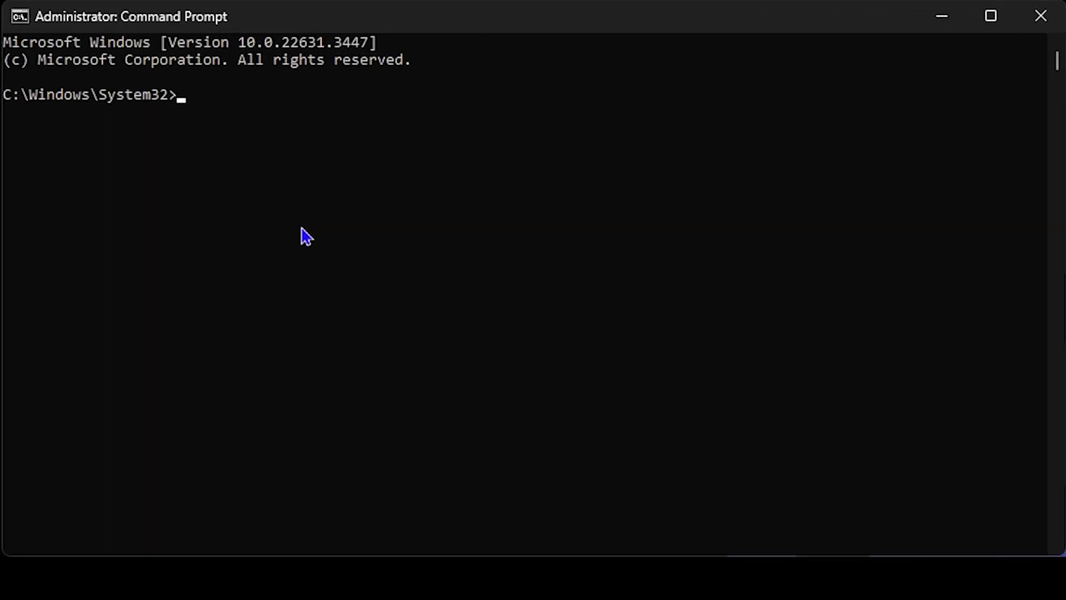
text(n)
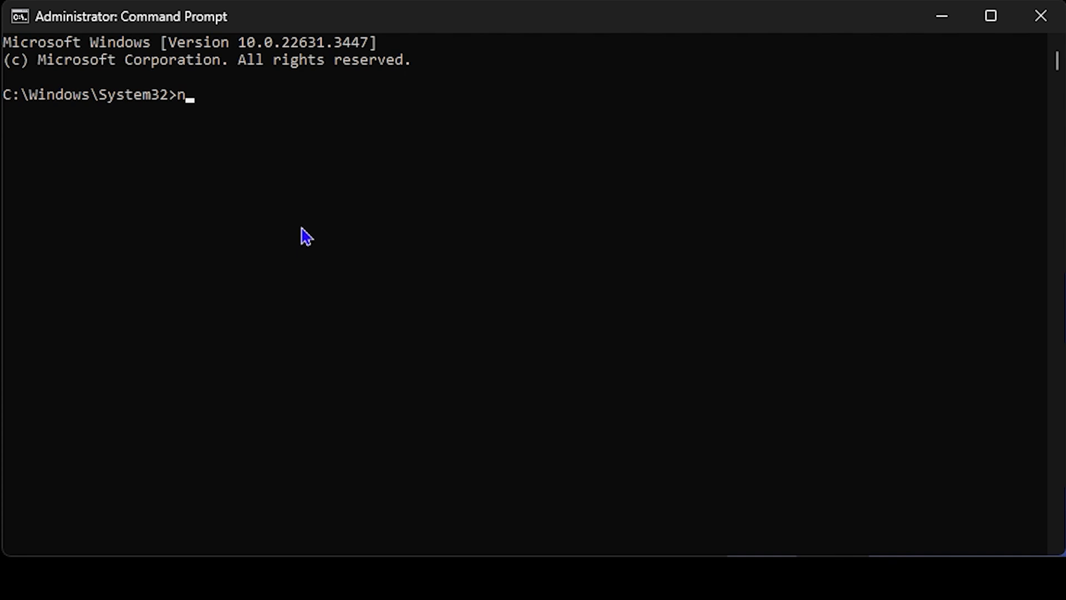
text(et user administrator)
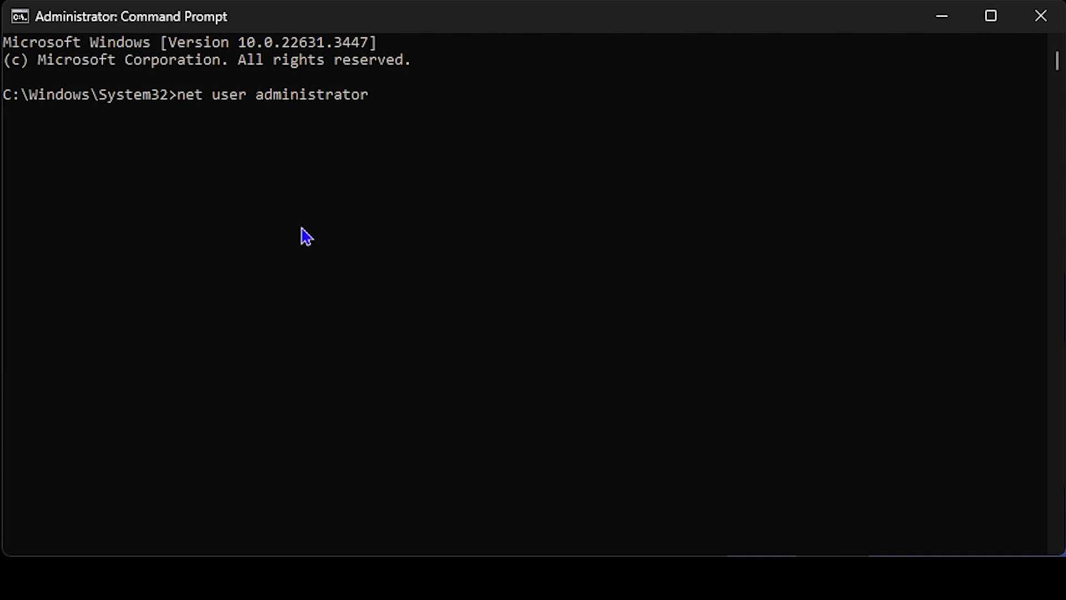
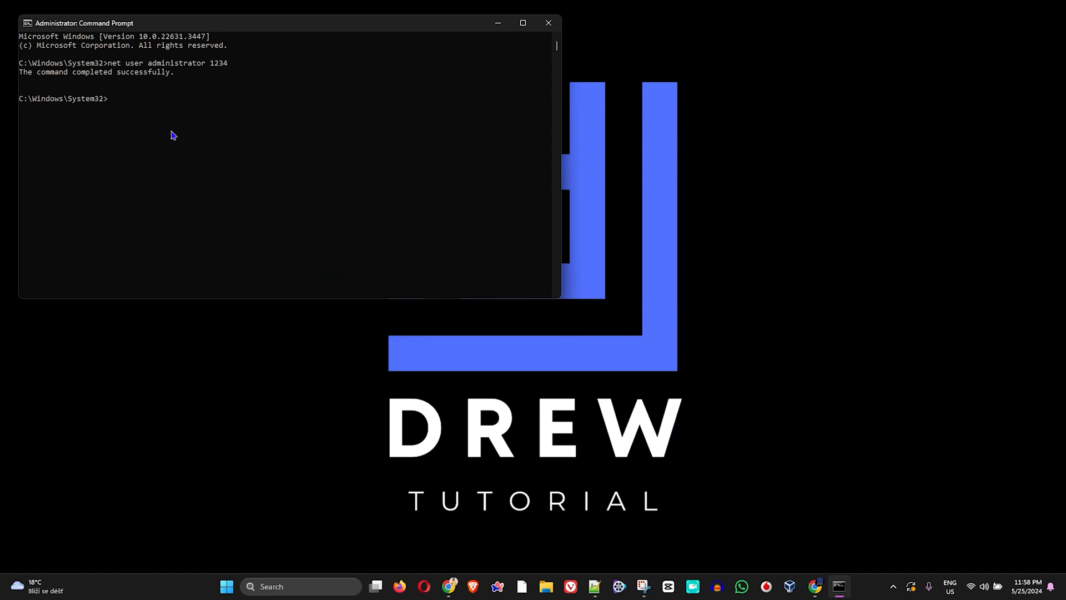
mouse_move(492, 28)
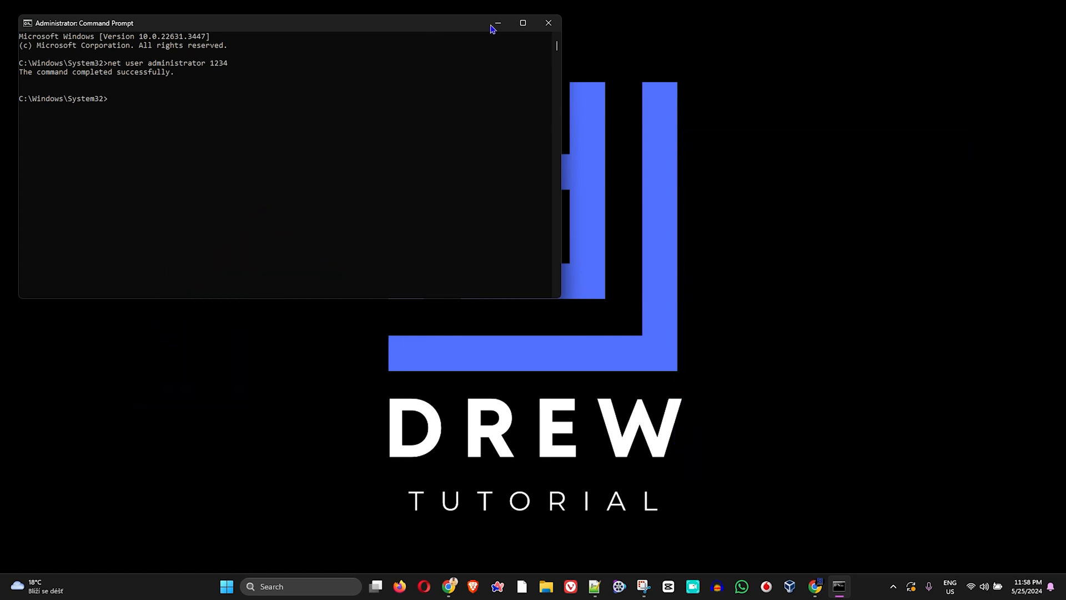